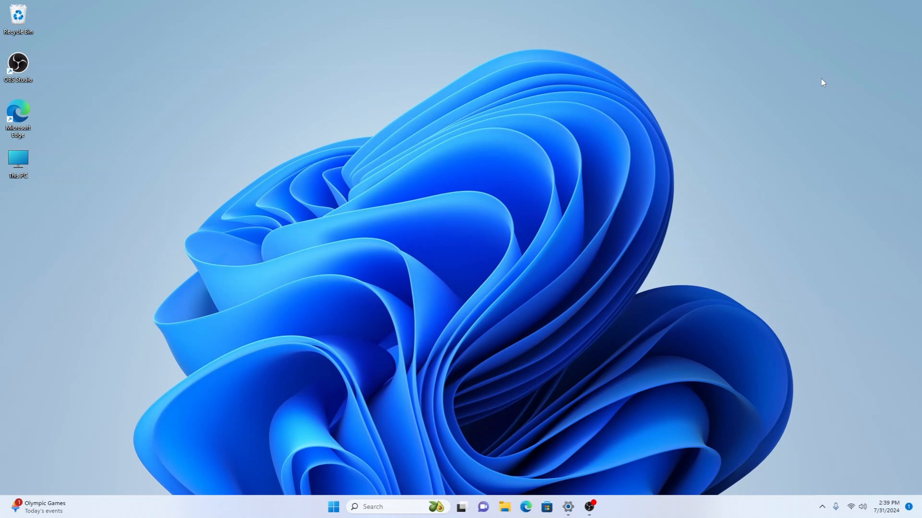
mouse_move(815, 96)
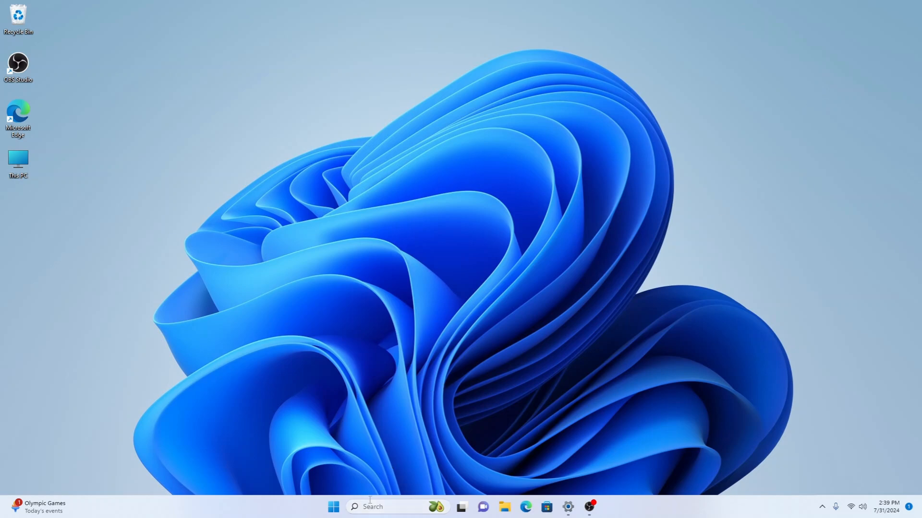
Open Services from Search and browse the list to WLAN AutoConfig.
click(390, 507)
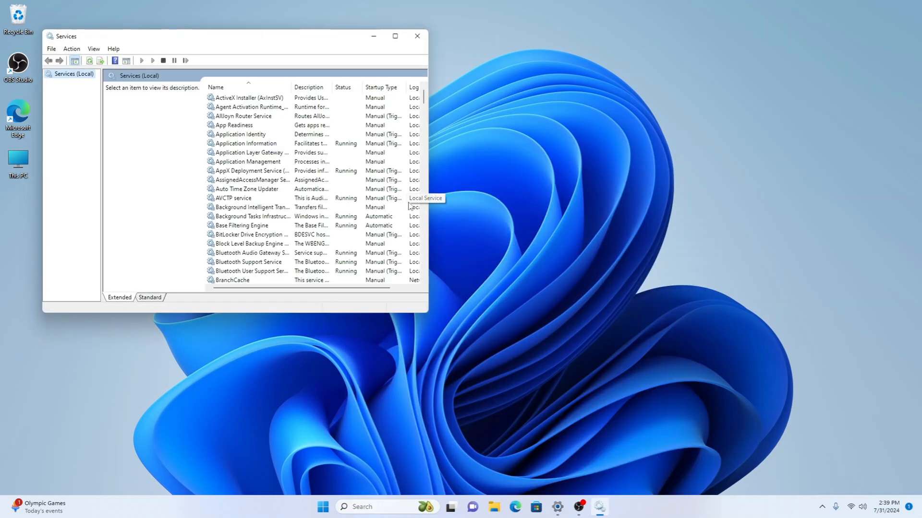
mouse_move(288, 153)
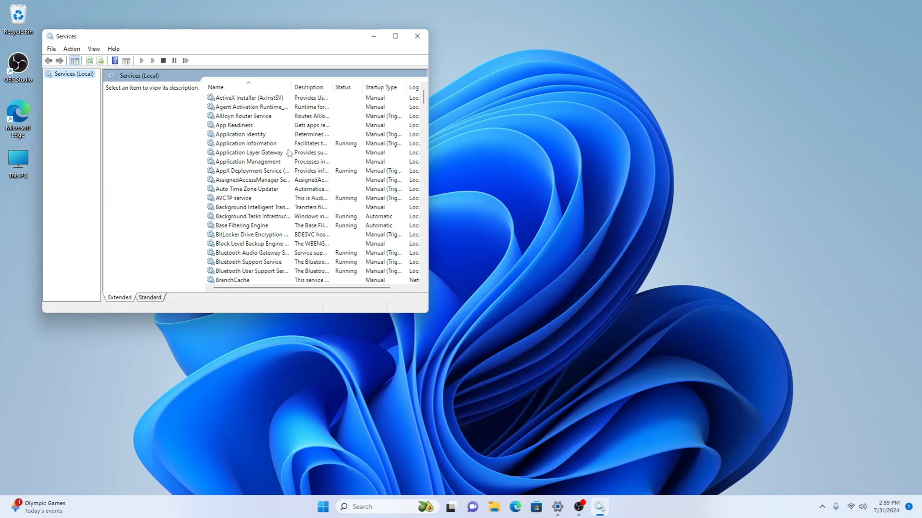
click(244, 134)
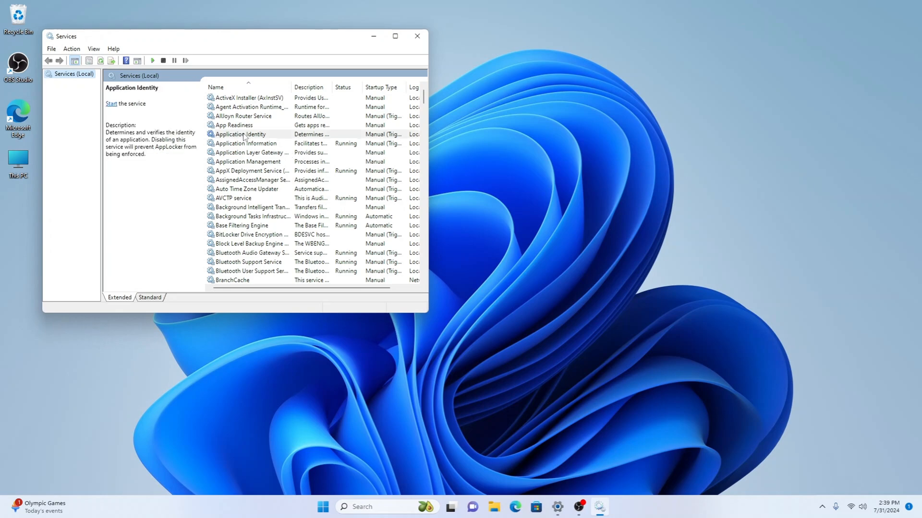
click(249, 152)
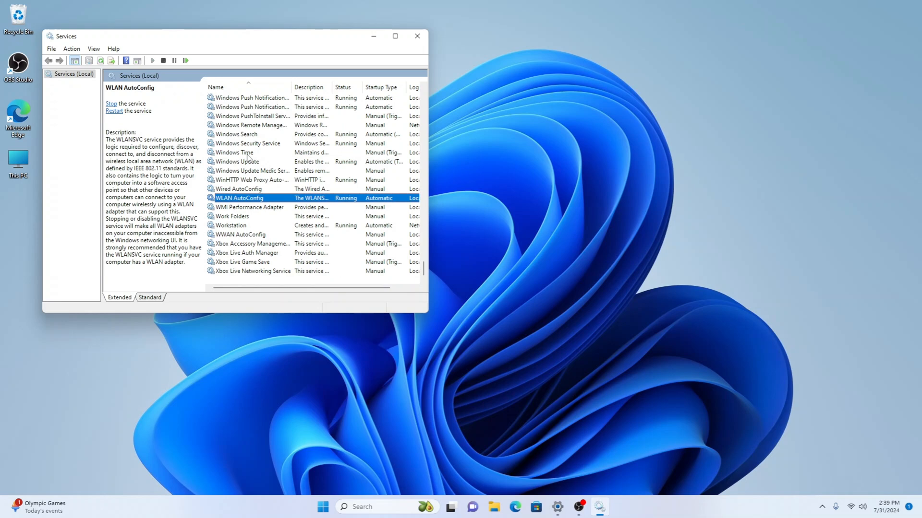
mouse_move(230, 210)
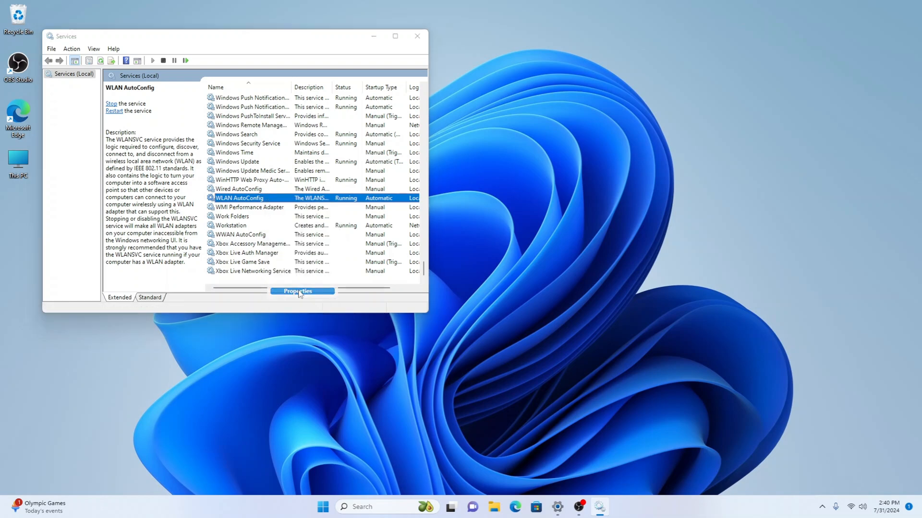
click(298, 291)
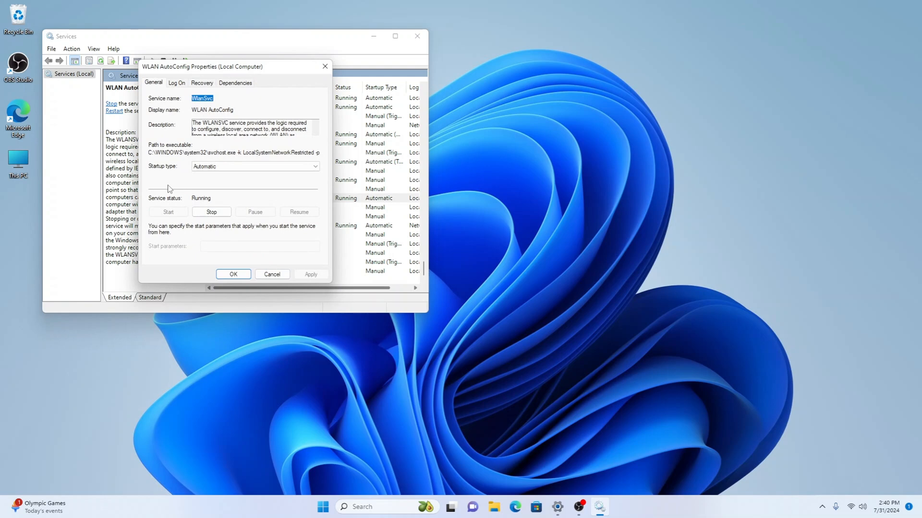
click(255, 167)
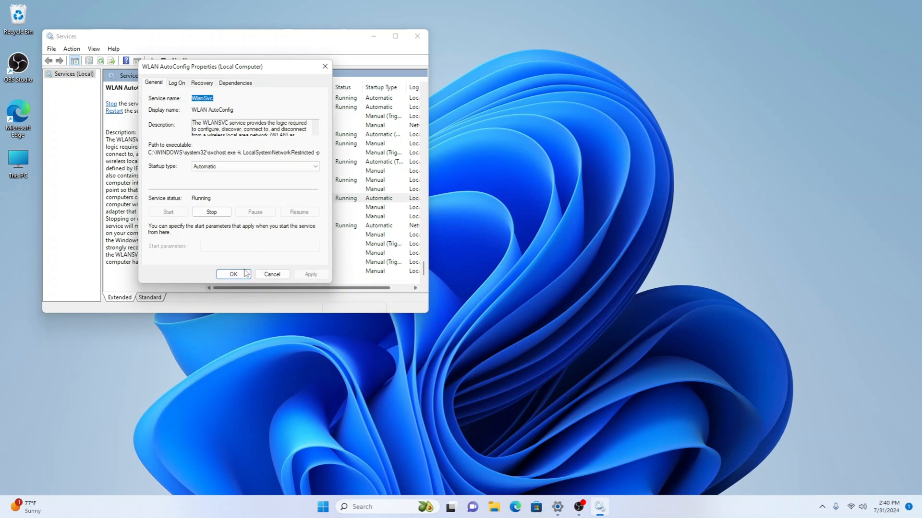
click(233, 274)
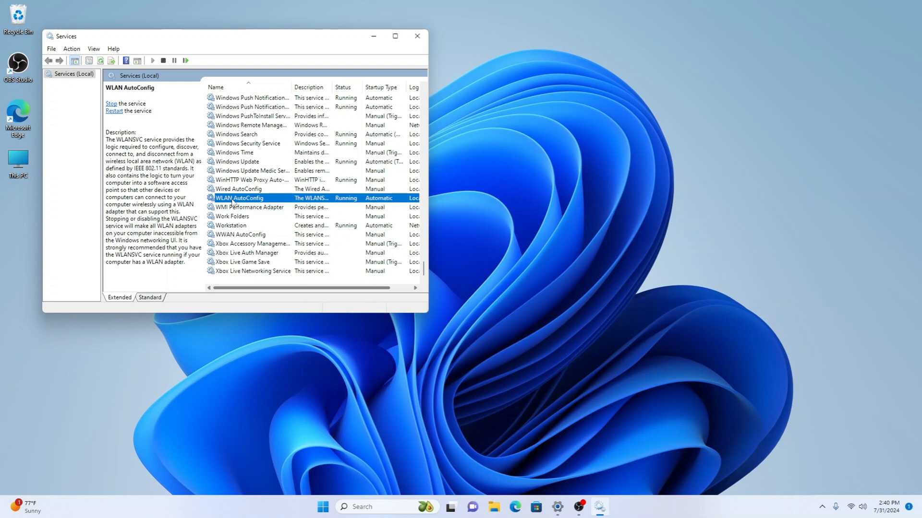
Search for 'device manager' from the taskbar and open Device Manager.
click(417, 36)
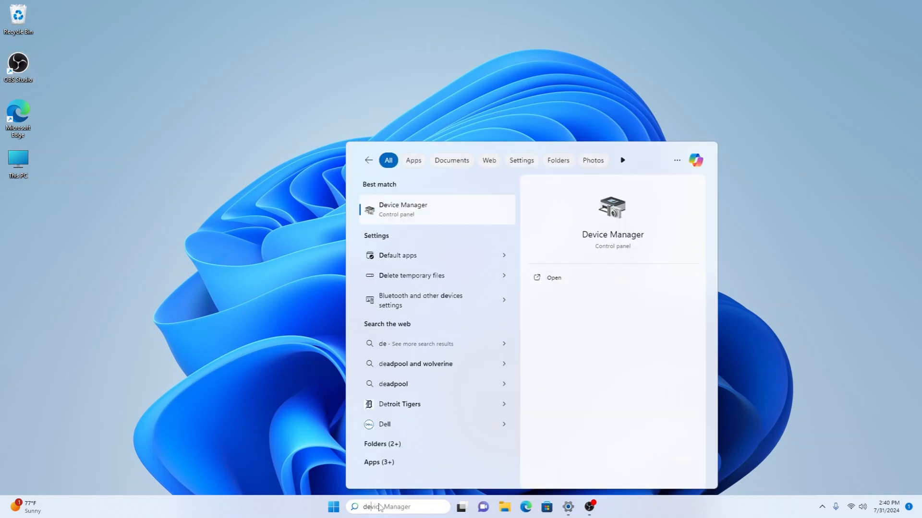
text(dei)
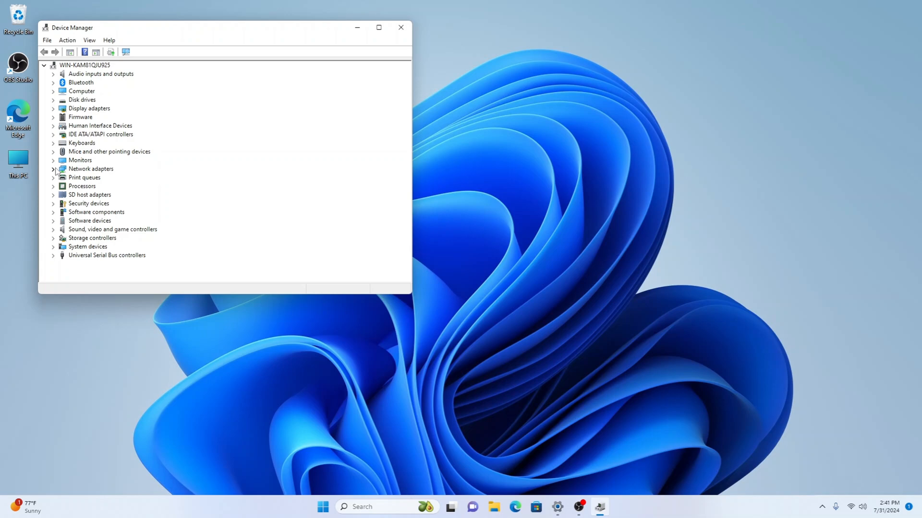
Under Network adapters, start a driver update for the Realtek 8821CE Wireless LAN adapter.
click(53, 168)
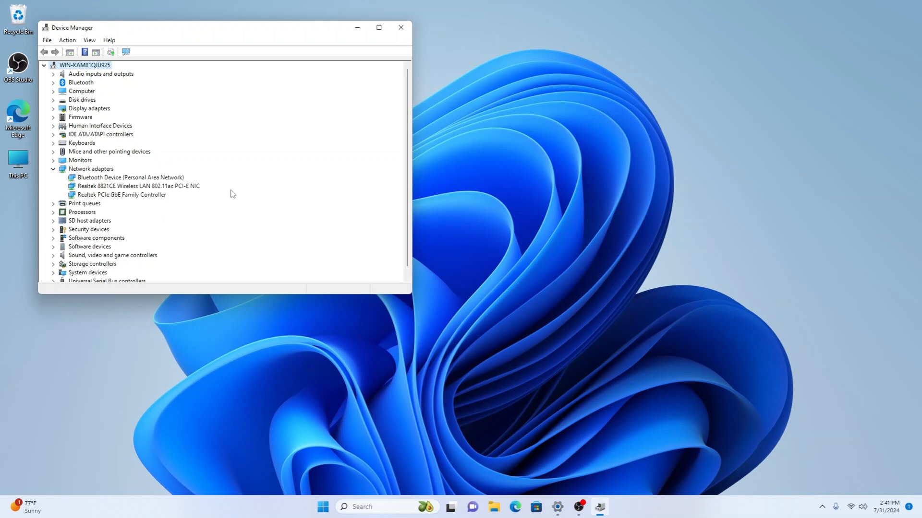
mouse_move(152, 190)
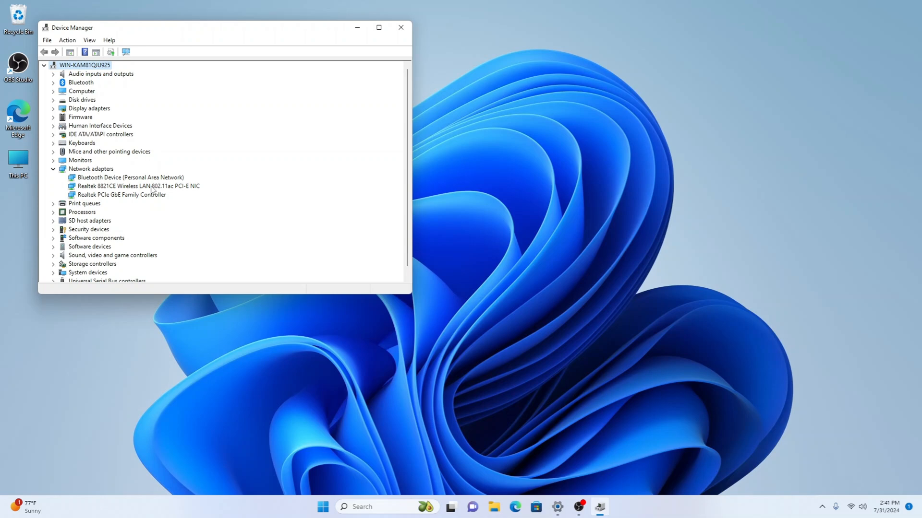
click(138, 186)
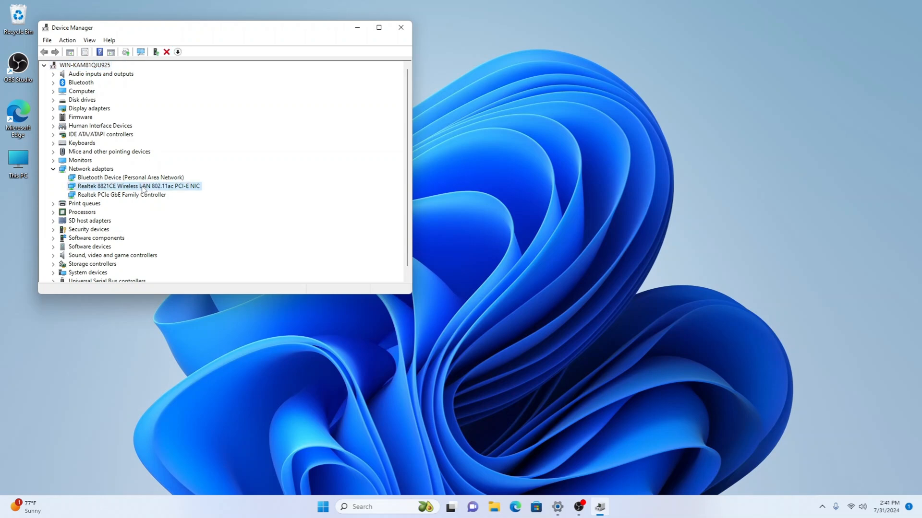
right_click(138, 186)
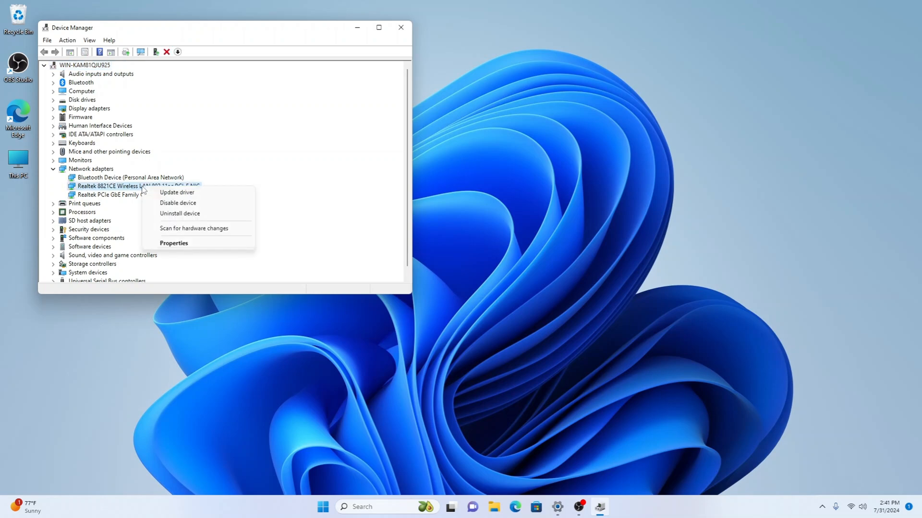
click(176, 192)
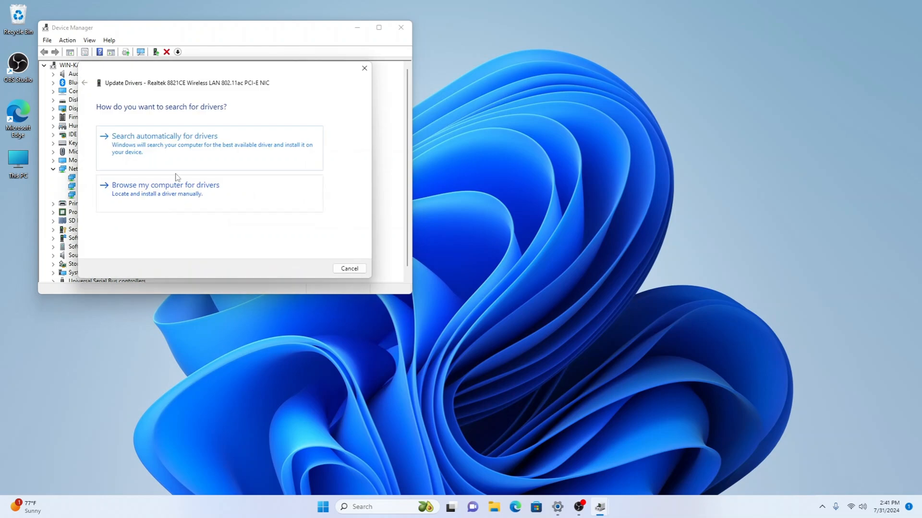
Search automatically for drivers, then check Windows Update for newer drivers.
click(164, 144)
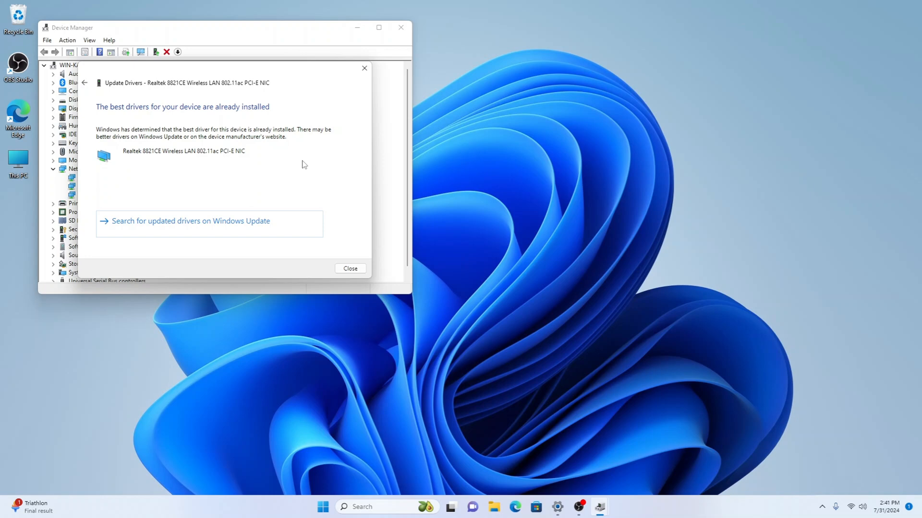
mouse_move(216, 181)
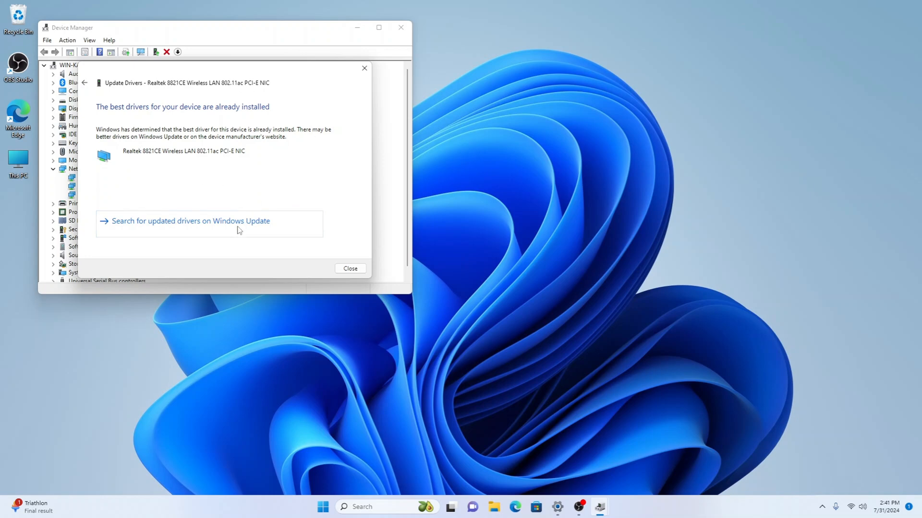
click(349, 269)
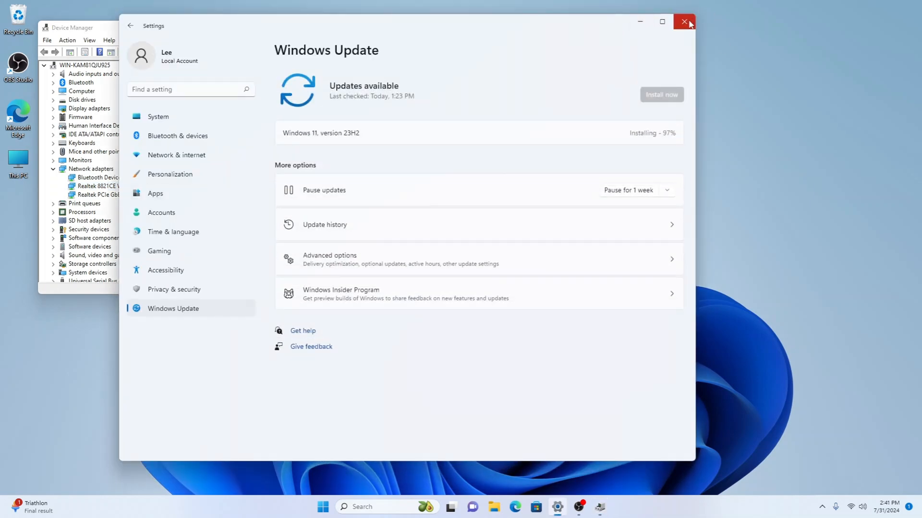
Close the Windows Update settings window to return to Device Manager.
click(684, 22)
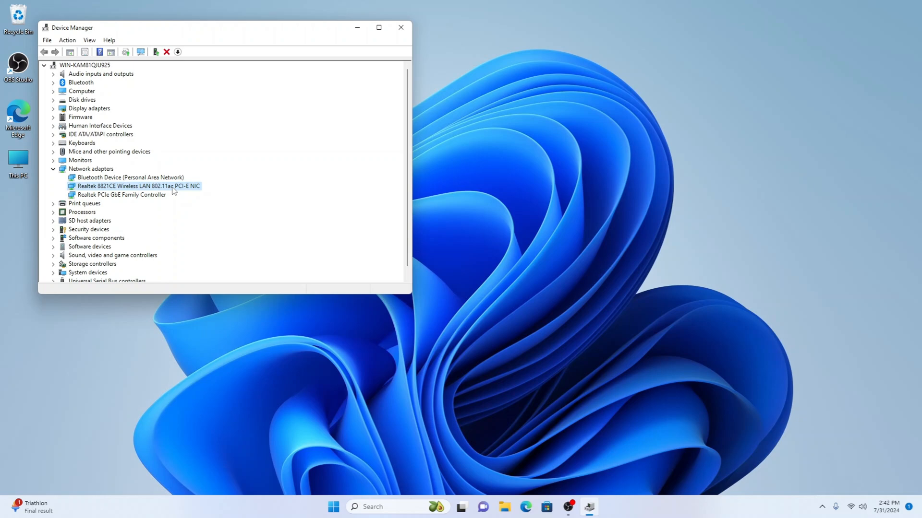
mouse_move(188, 136)
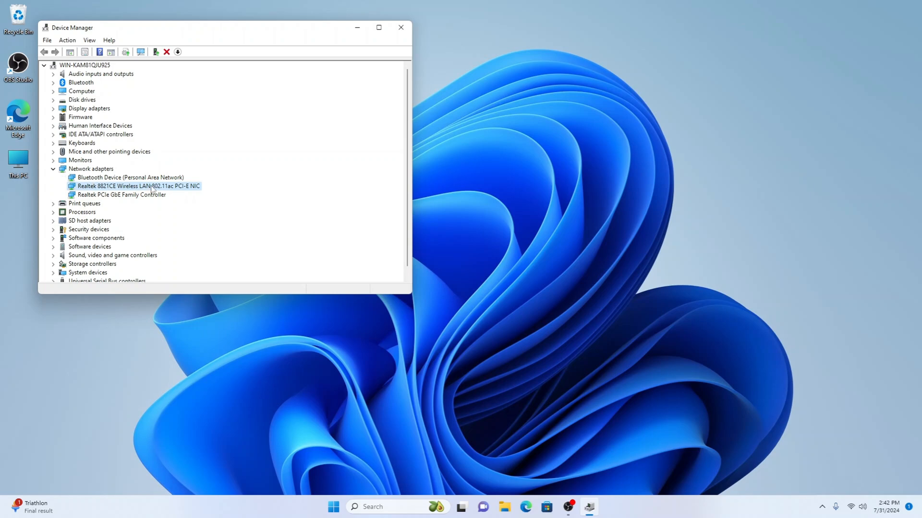
right_click(138, 185)
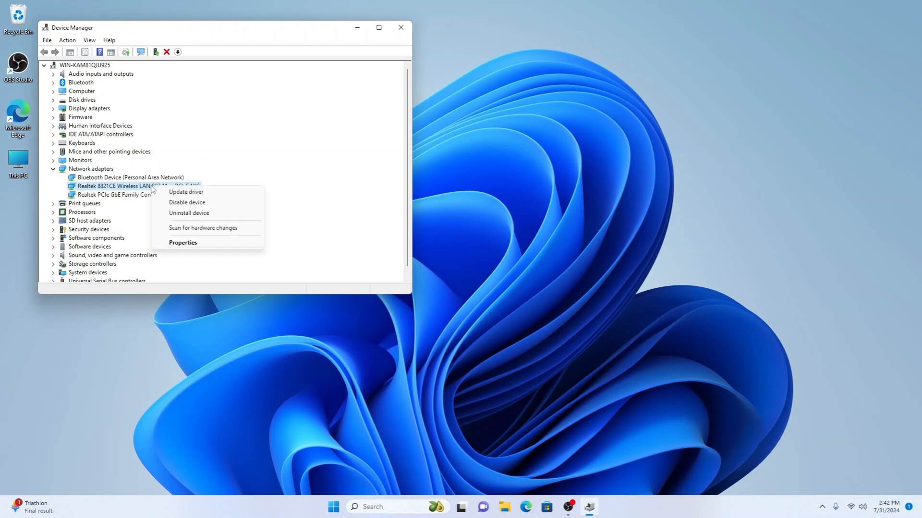
mouse_move(189, 213)
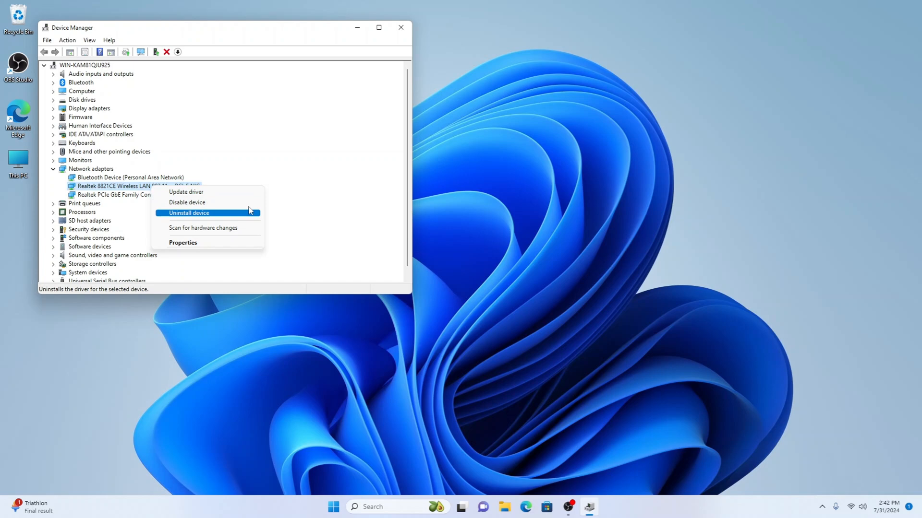
click(303, 209)
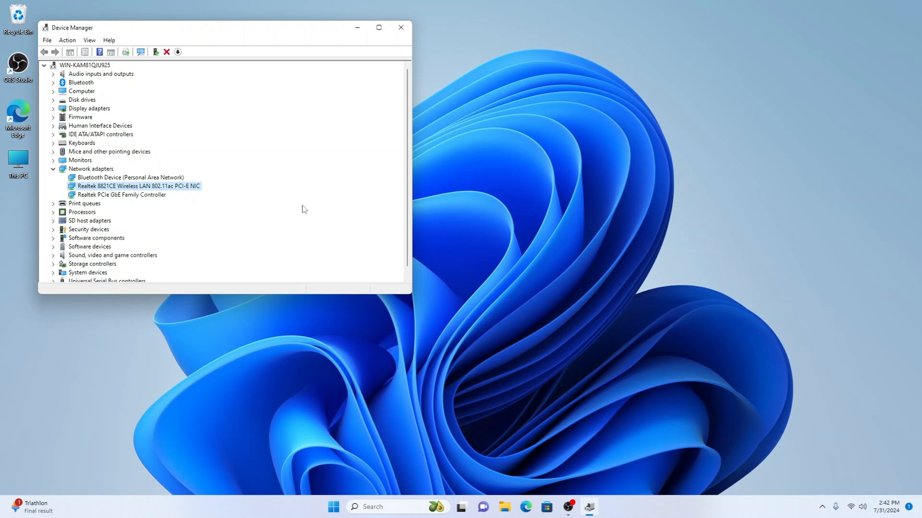
mouse_move(69, 126)
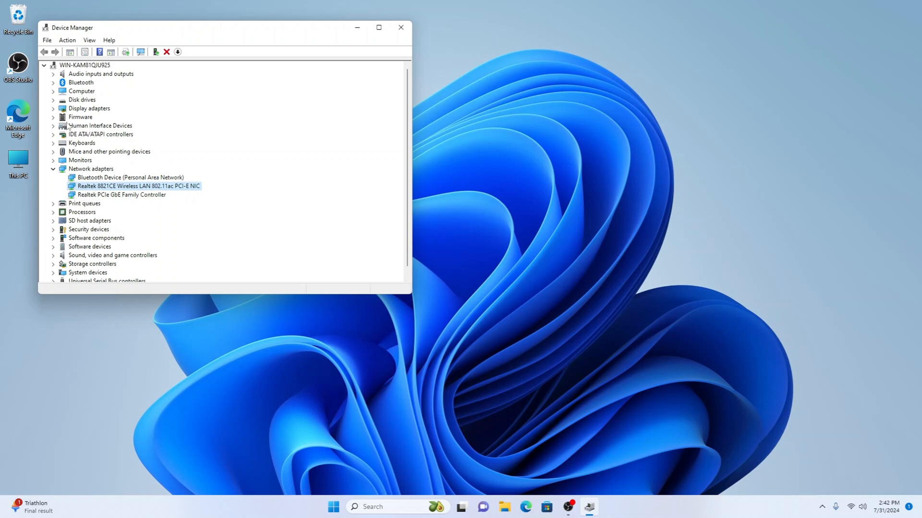
mouse_move(94, 166)
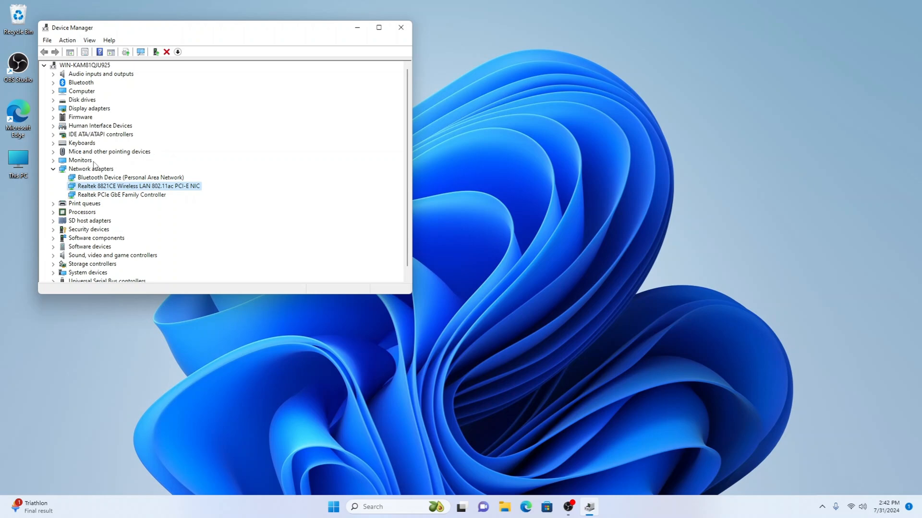
mouse_move(128, 192)
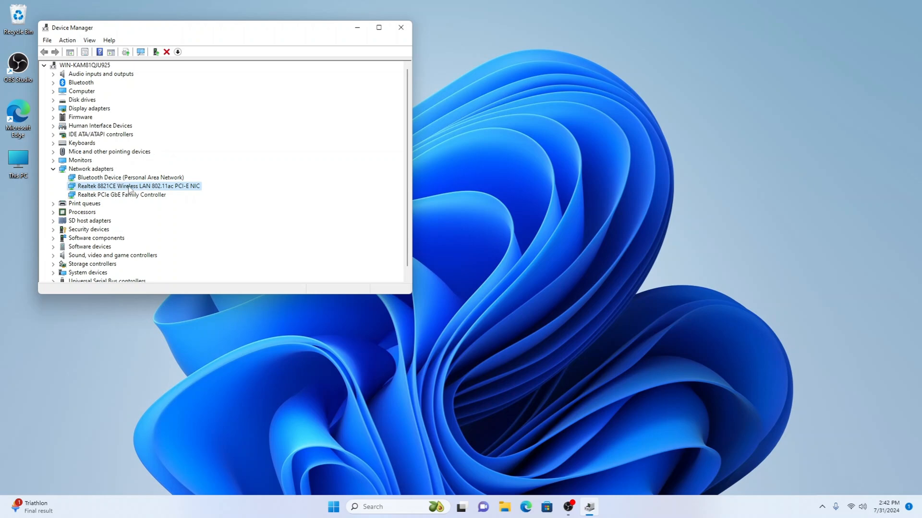
mouse_move(165, 248)
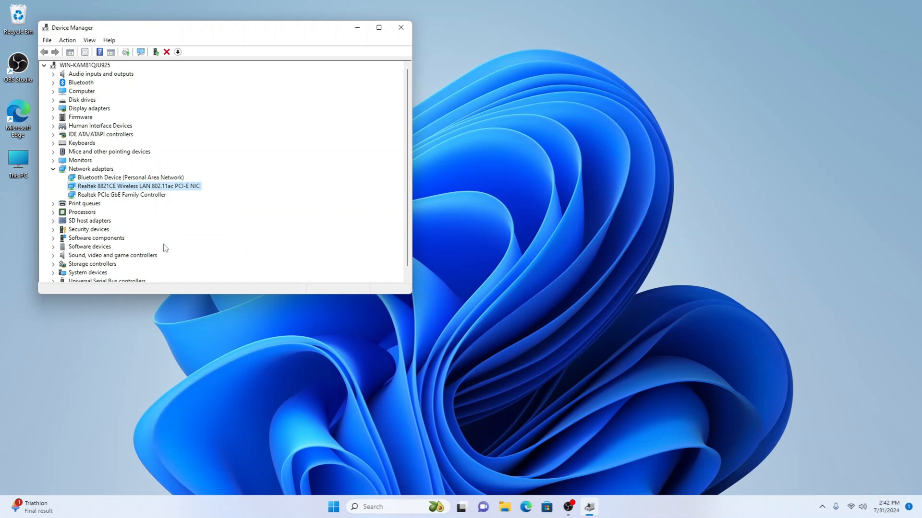
Untick 'Allow the computer to turn off this device to save power' for the Realtek adapter.
double_click(138, 185)
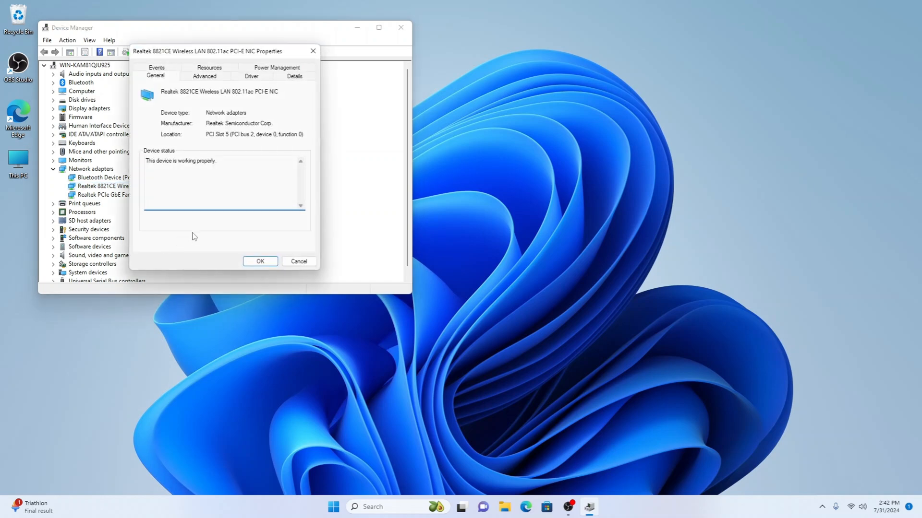
click(276, 67)
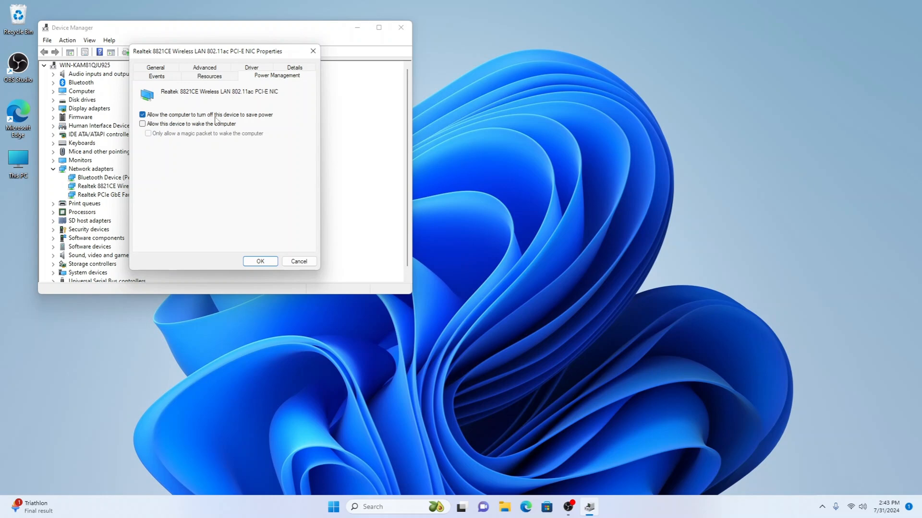
mouse_move(257, 120)
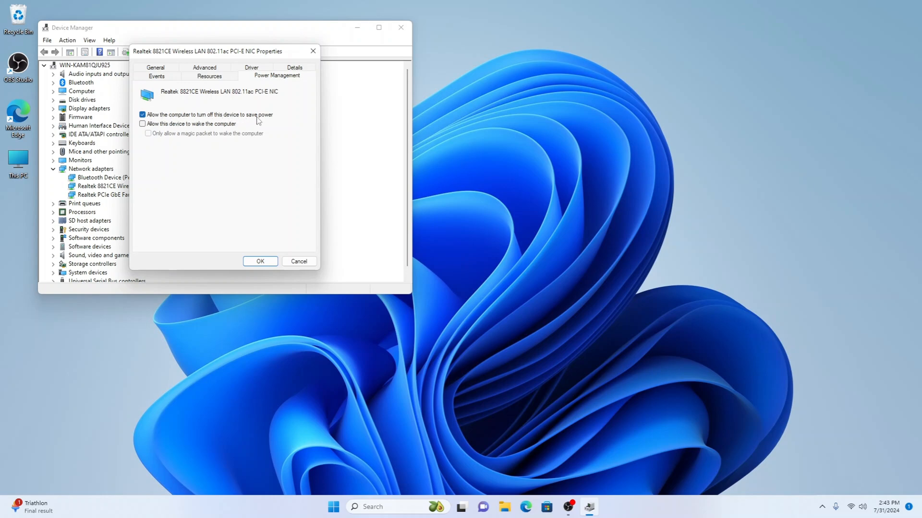
click(142, 114)
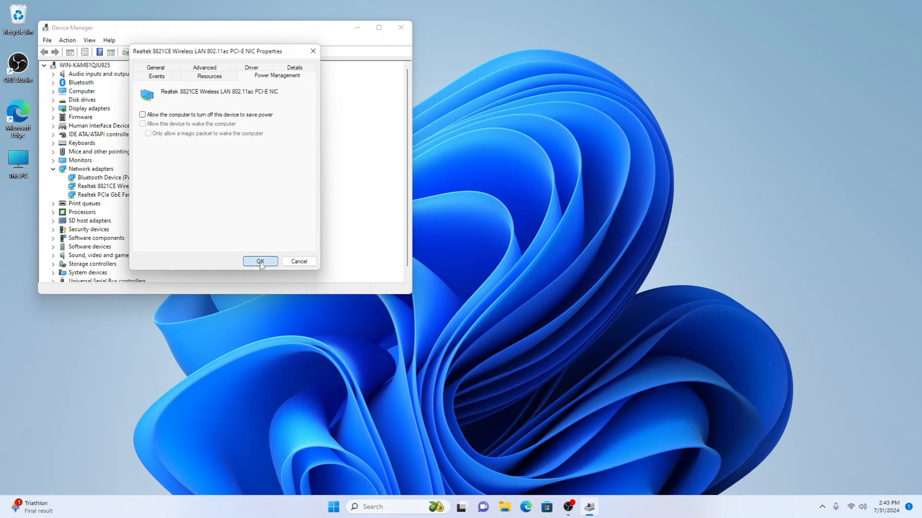
click(259, 261)
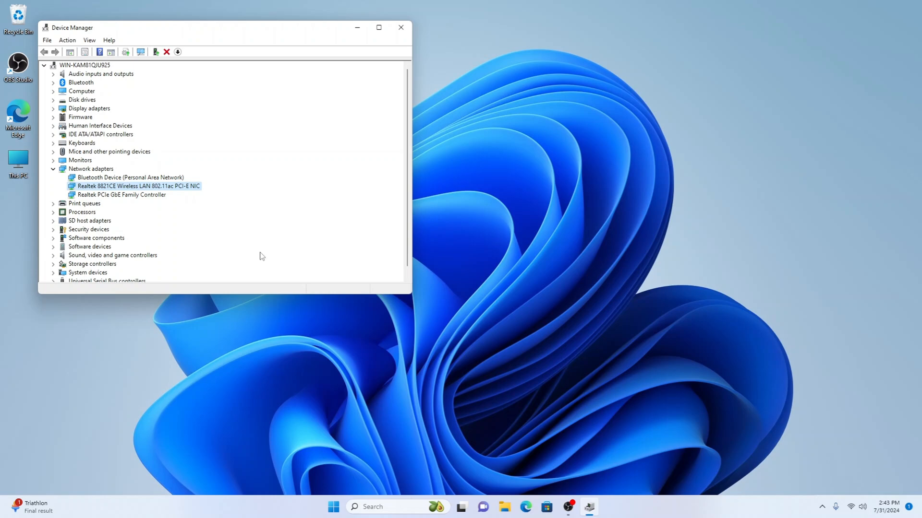
mouse_move(240, 235)
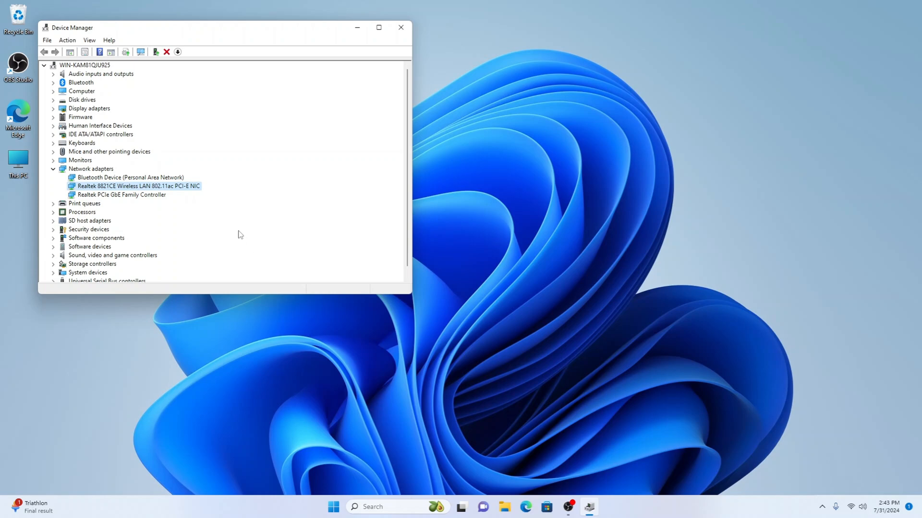
Close Device Manager.
click(401, 28)
text(system configuration)
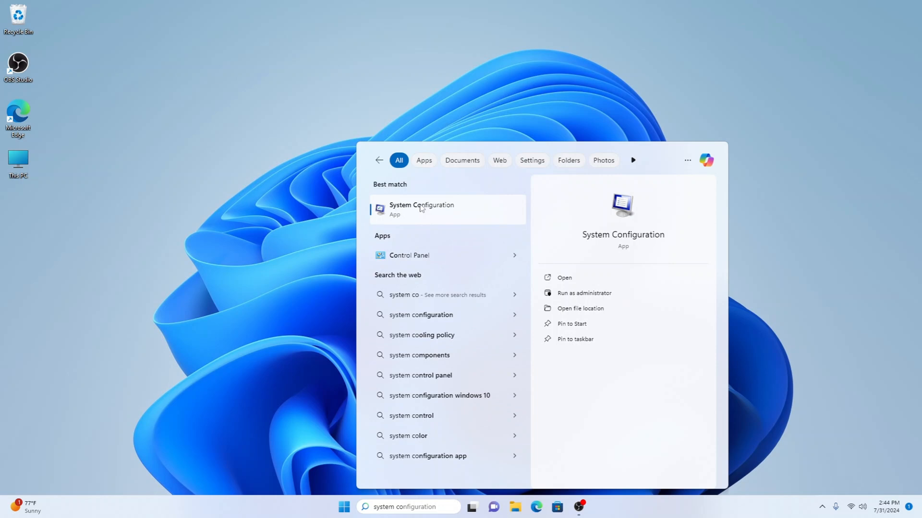
mouse_move(464, 212)
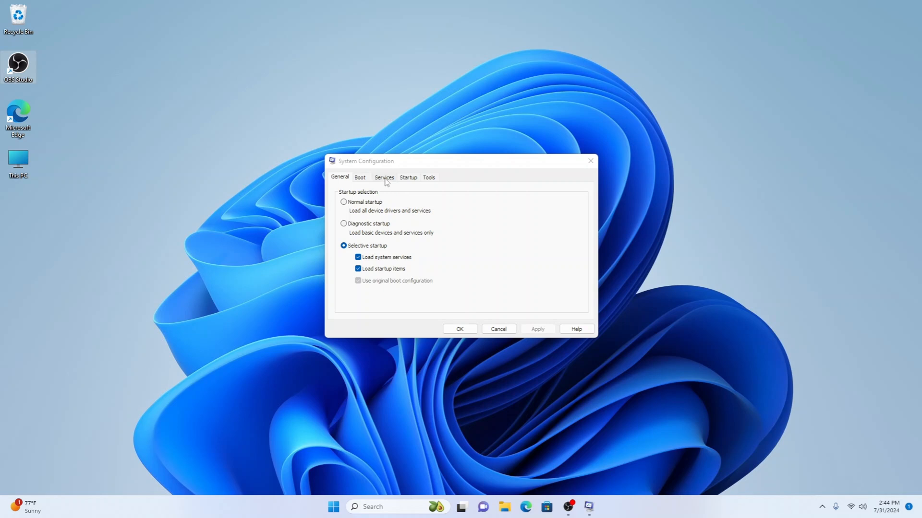
Review the Services tab to confirm all services stay checked, then close with OK.
click(384, 177)
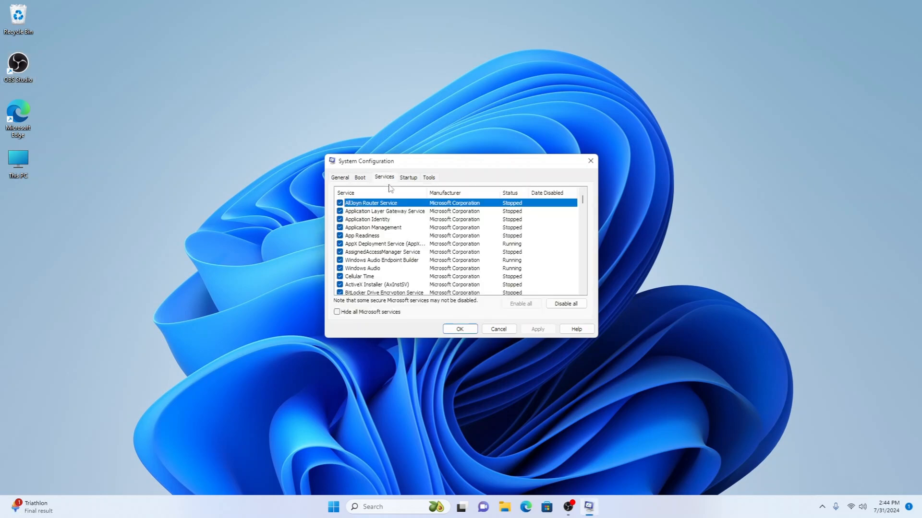
scroll(down, 3)
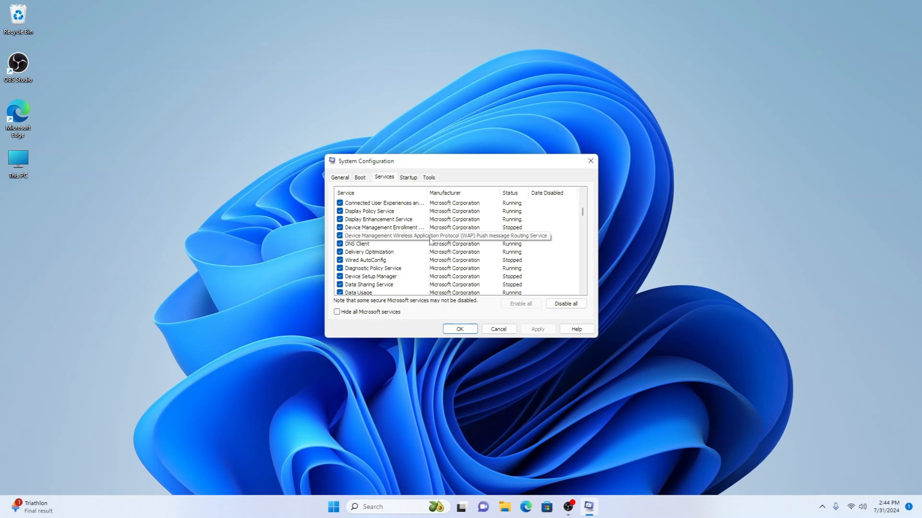
scroll(down, 3)
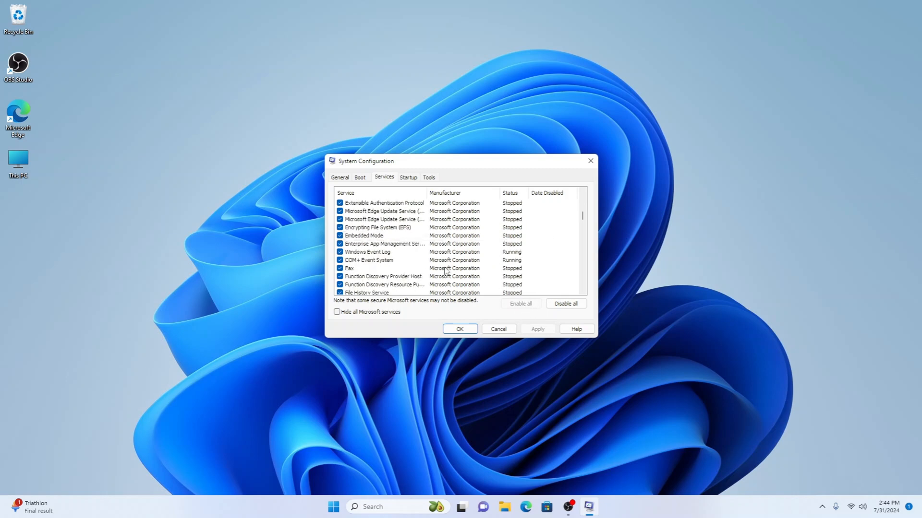
scroll(down, 3)
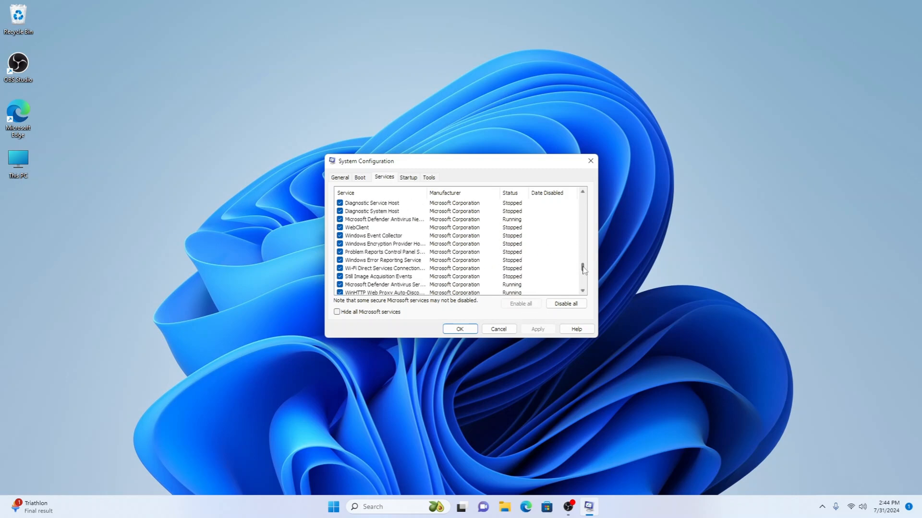
scroll(down, 3)
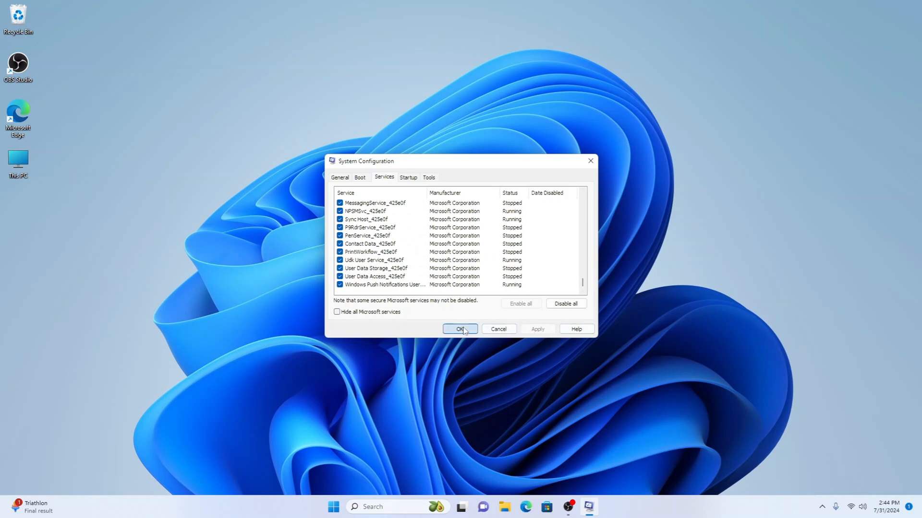
click(461, 330)
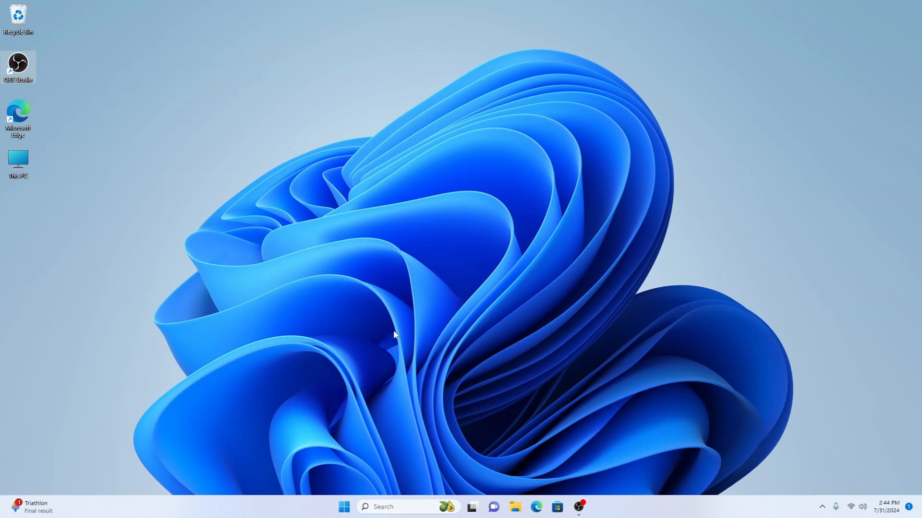